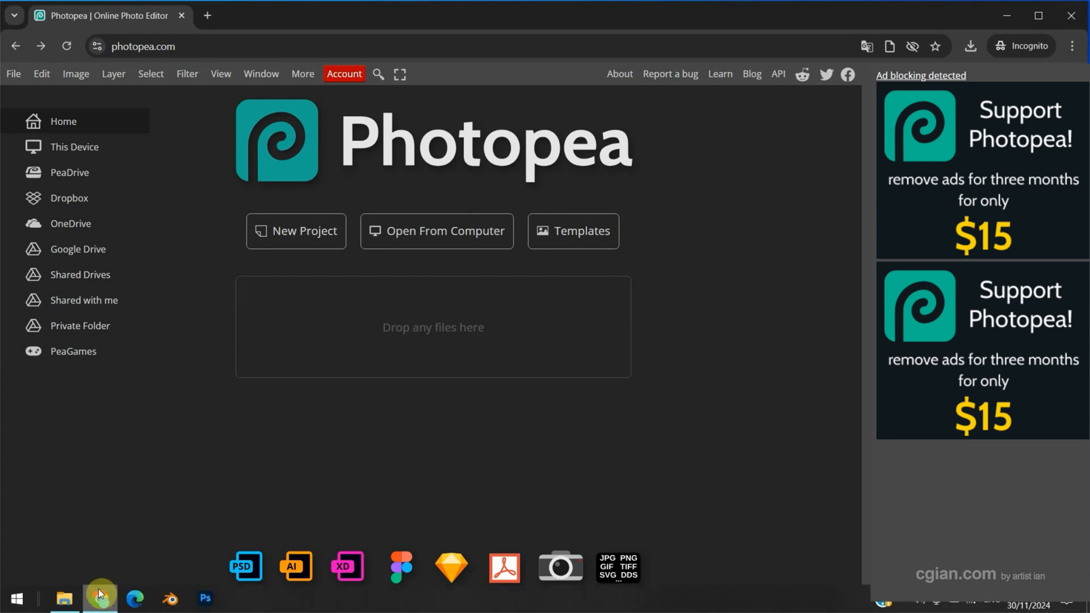
Open two-female-tourist-sitting-park-looking-mobile-phone.jpg from File Explorer into Photopea
left_click(65, 598)
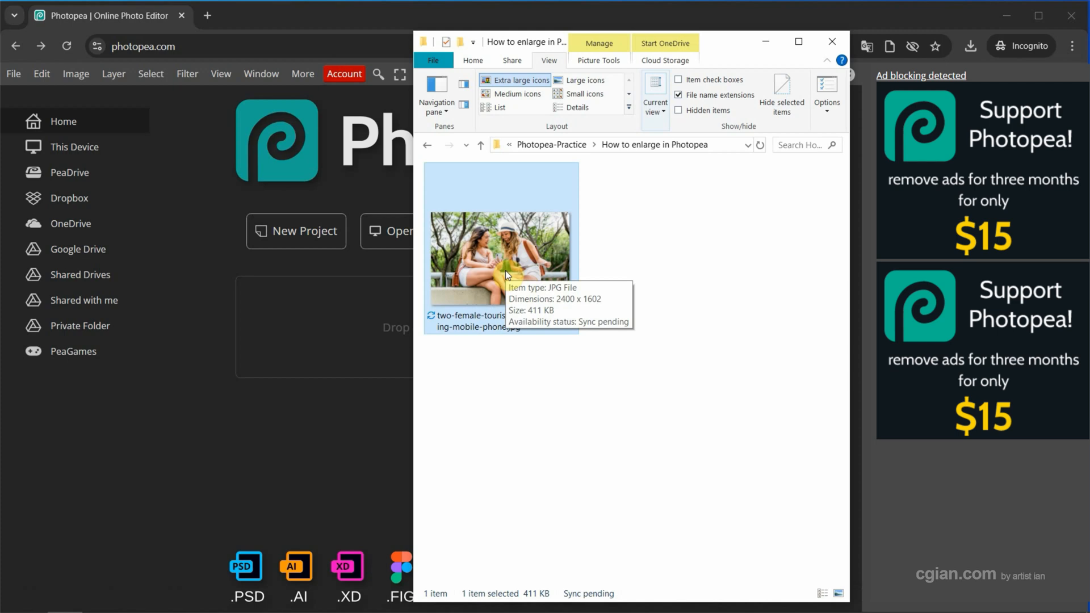
mouse_move(374, 207)
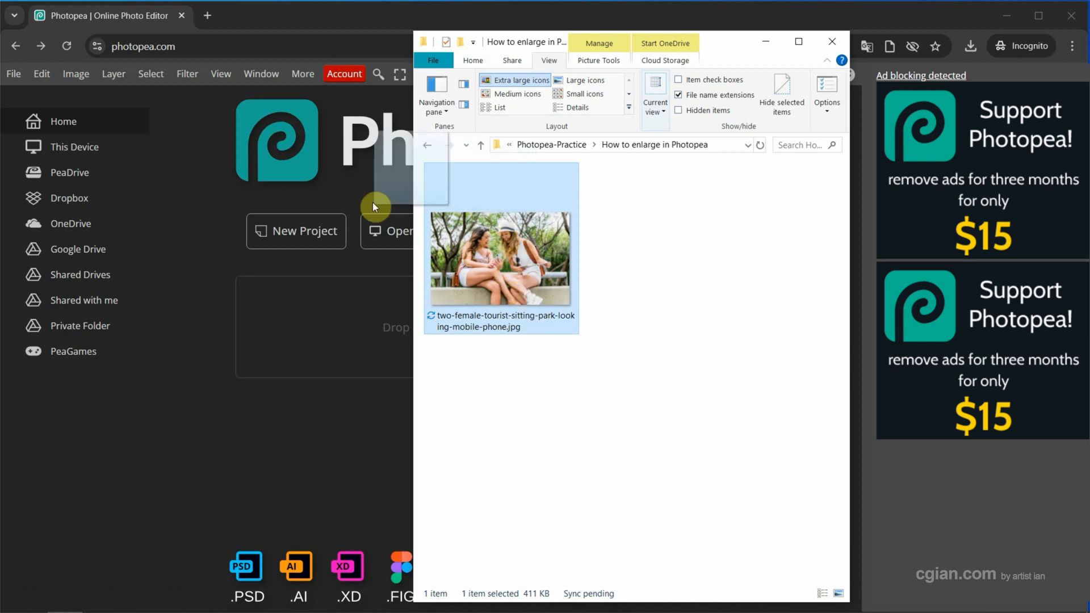
double_click(499, 258)
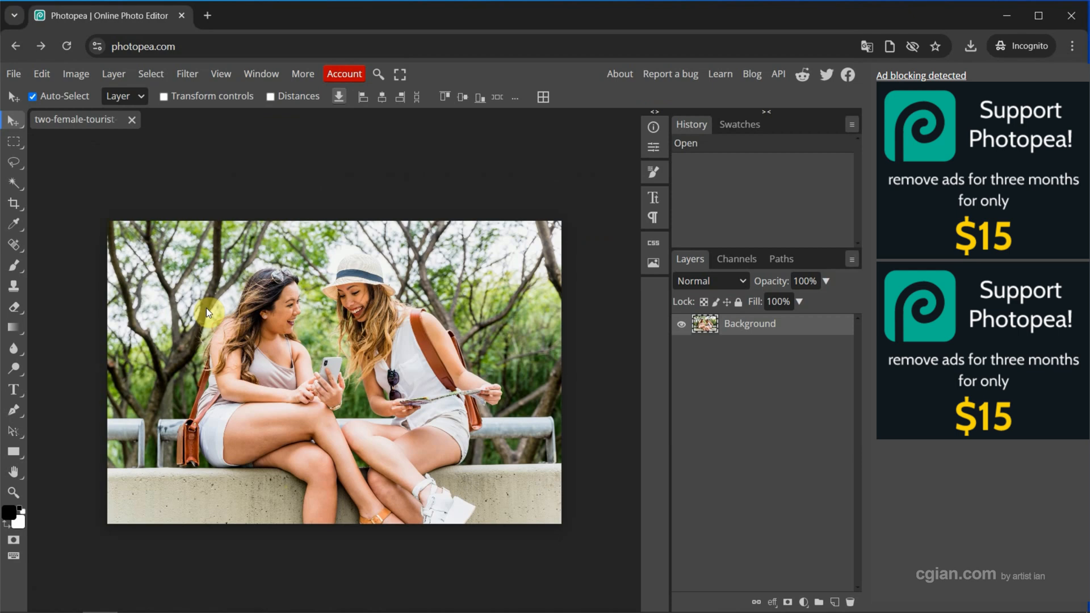
mouse_move(94, 147)
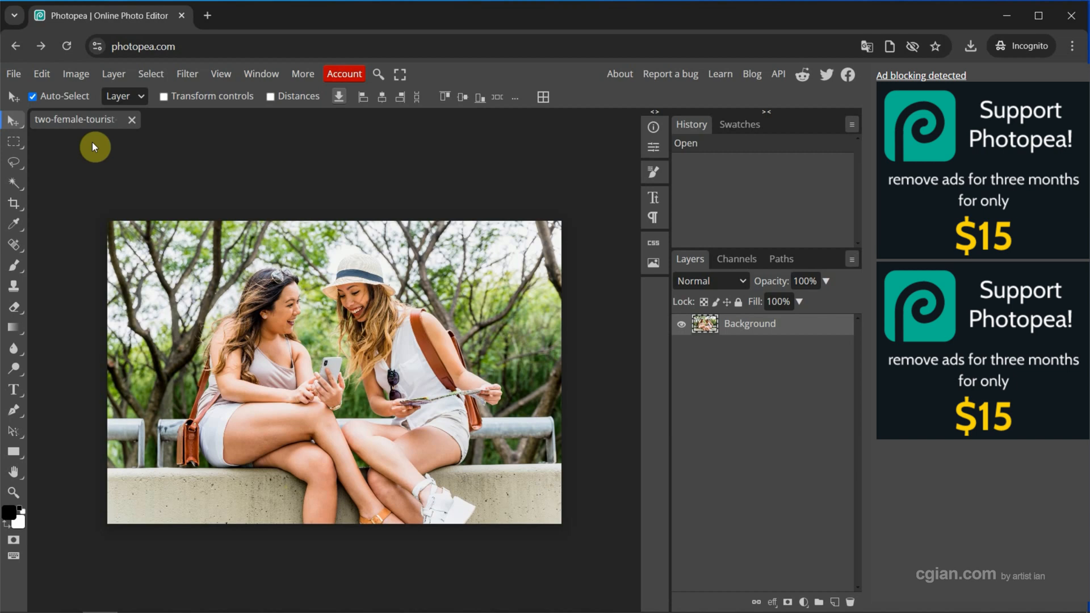
Resize the photo to 3000 pixels wide via Image Size, giving 3000×2003 with proportions linked
left_click(74, 73)
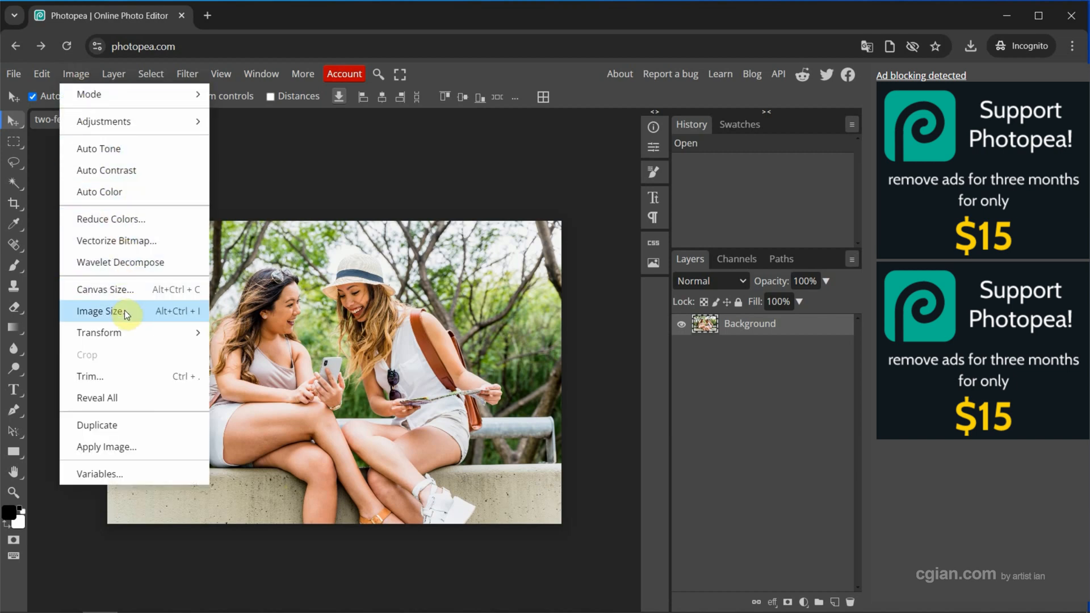
mouse_move(166, 317)
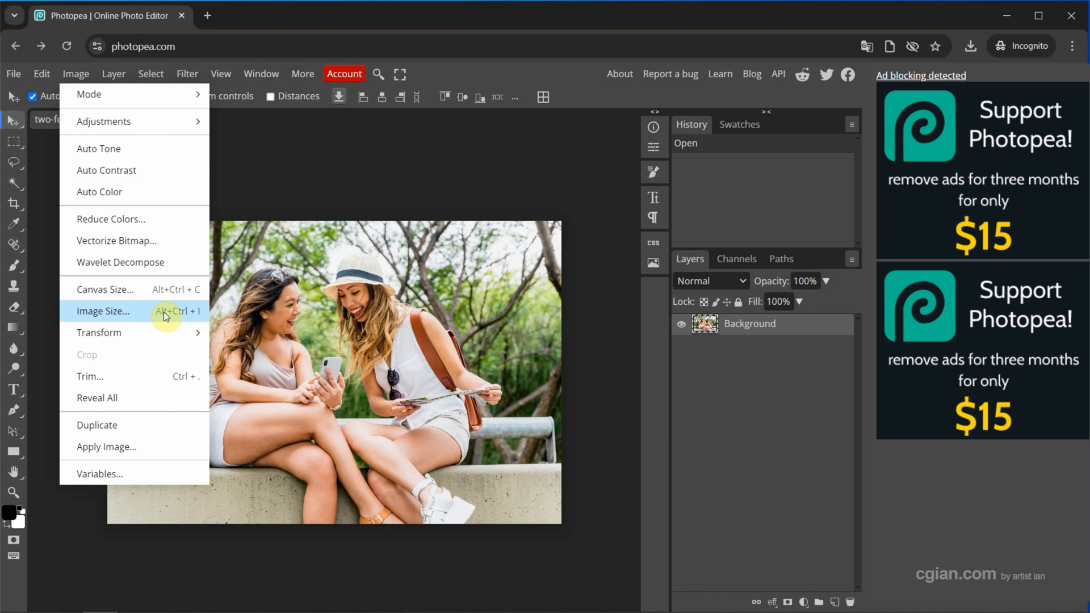
left_click(104, 311)
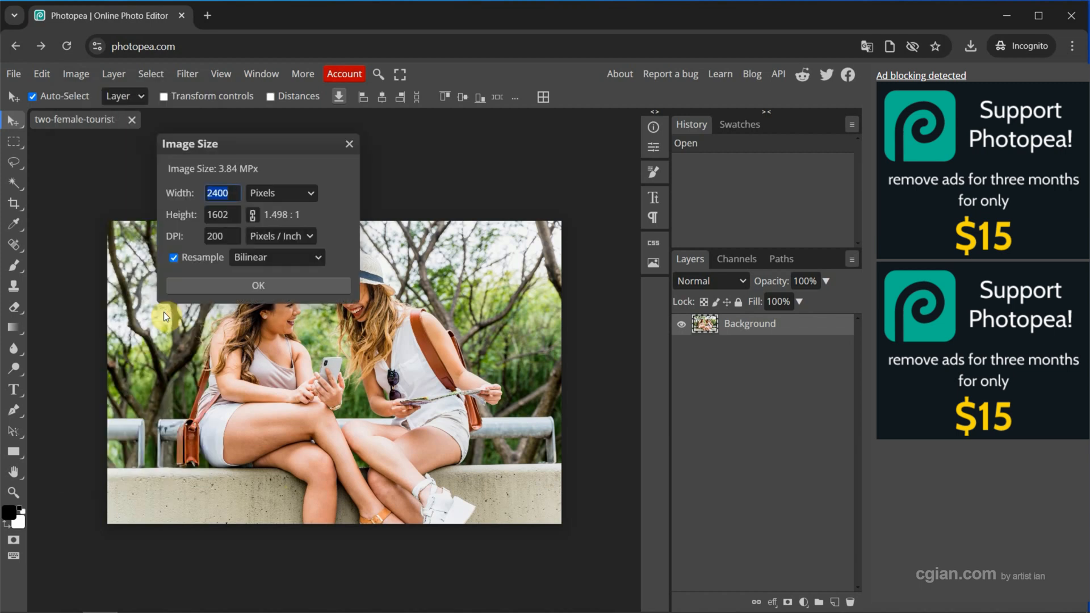
mouse_move(203, 171)
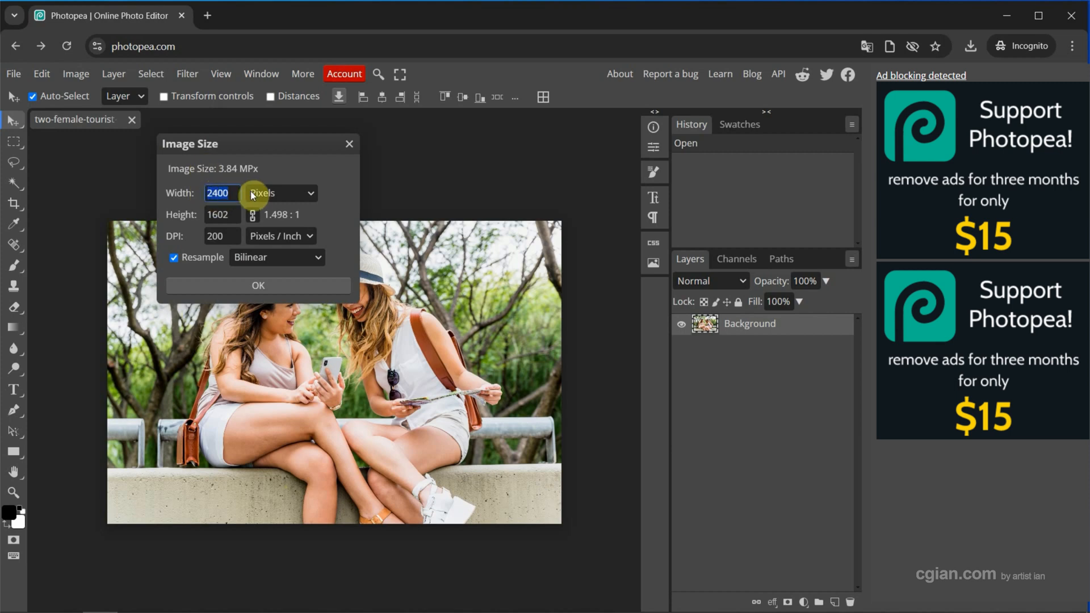
mouse_move(228, 193)
type("3000")
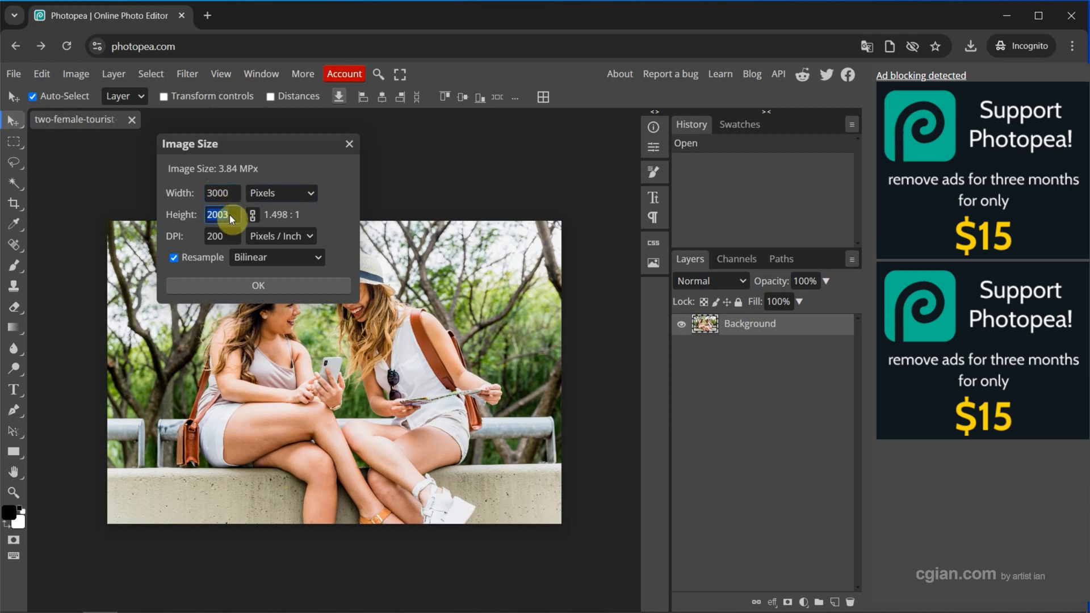
mouse_move(252, 215)
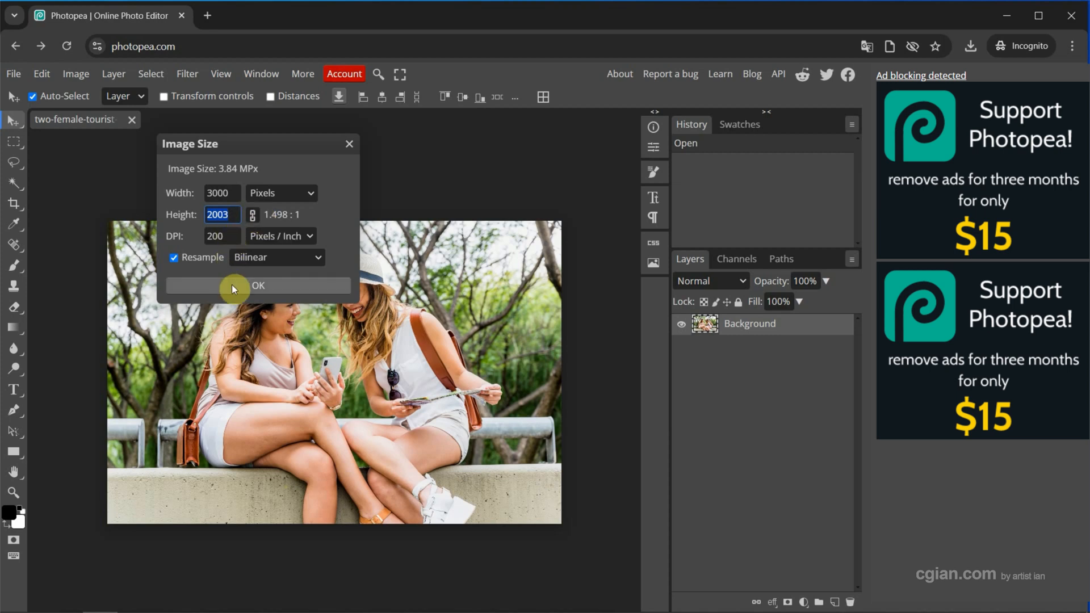
left_click(258, 285)
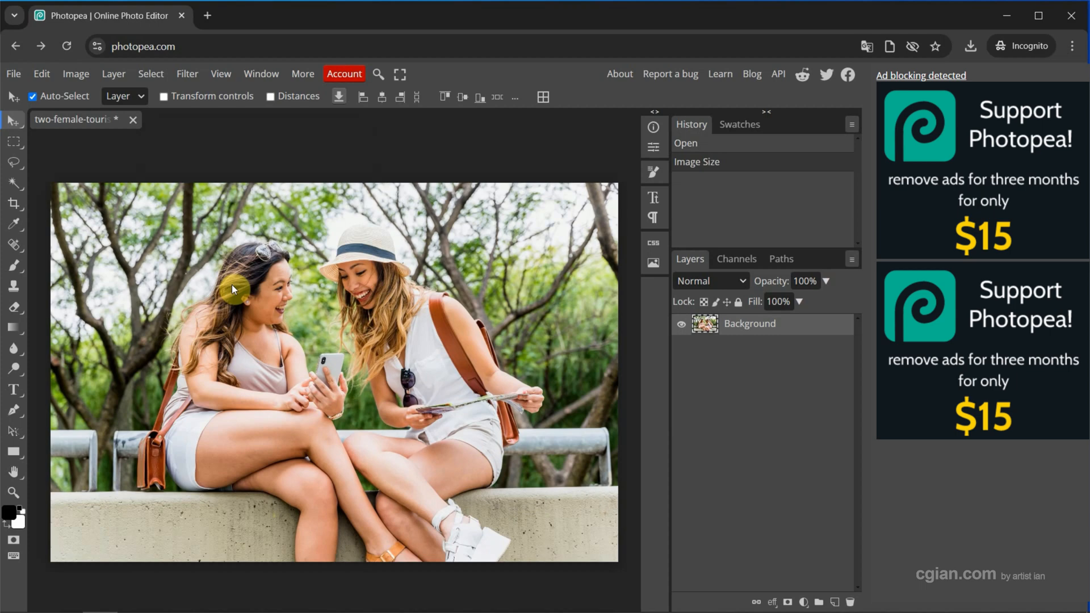
Resize the photo again to 1500 pixels wide, giving 1500×1002
left_click(76, 74)
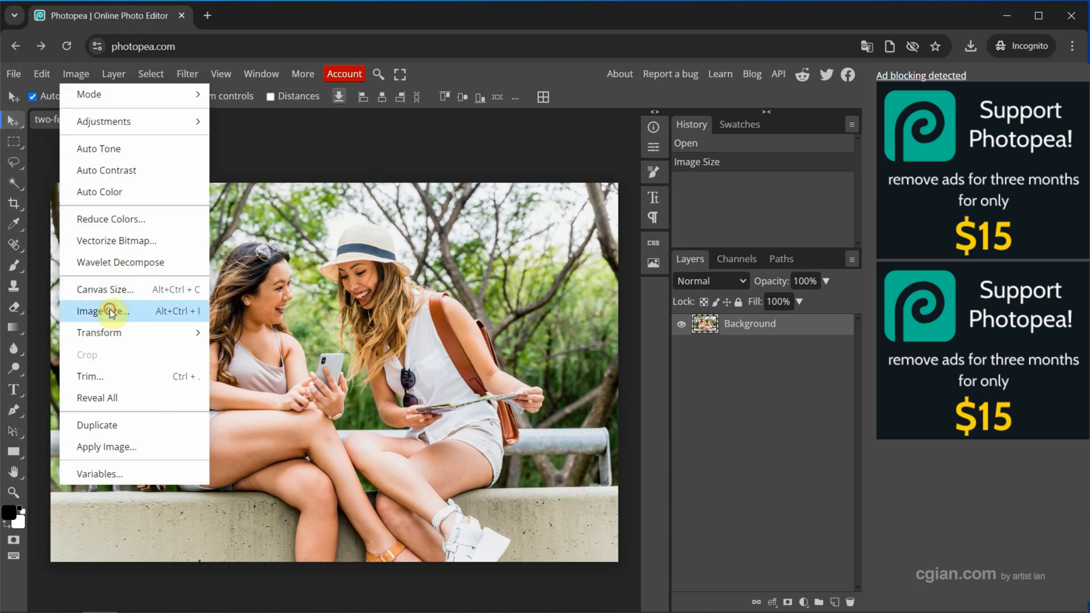
left_click(103, 311)
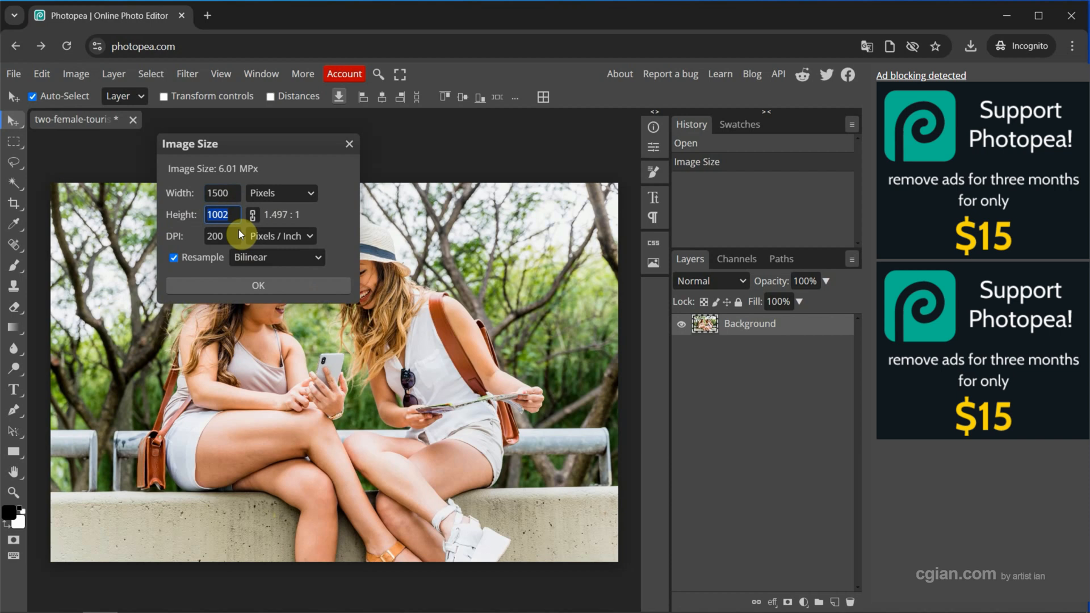
left_click(258, 285)
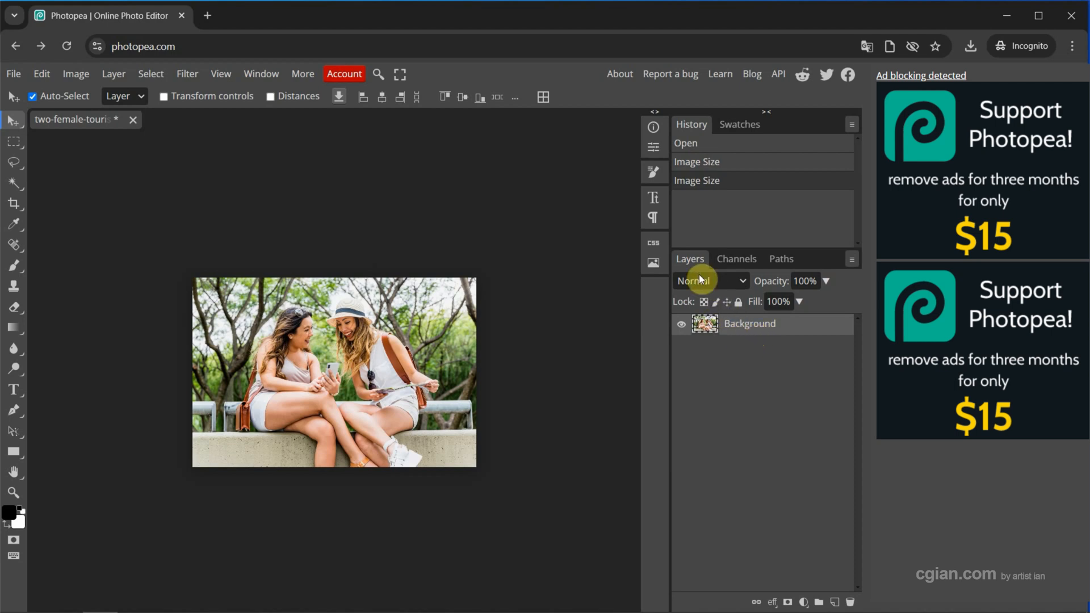
mouse_move(355, 191)
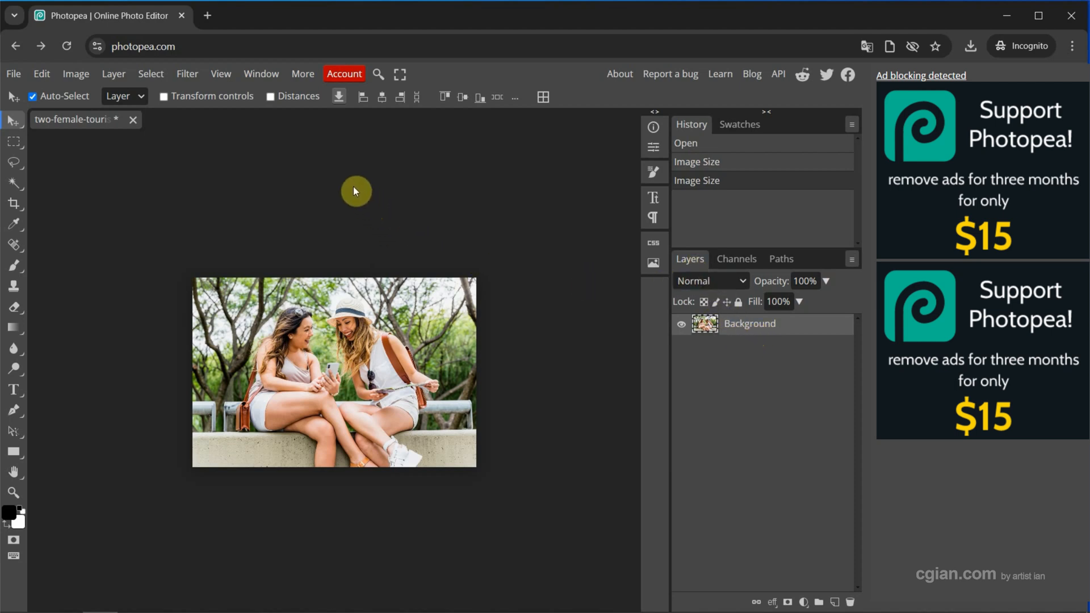
Show the Edit menu's commands over the 1500×1002 photo
left_click(261, 74)
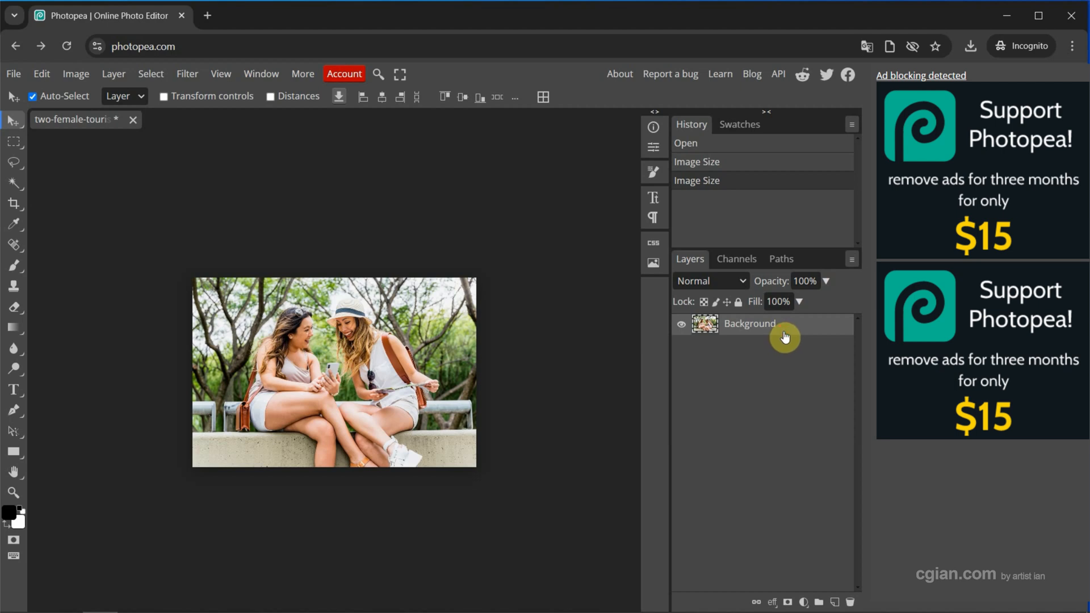
left_click(41, 74)
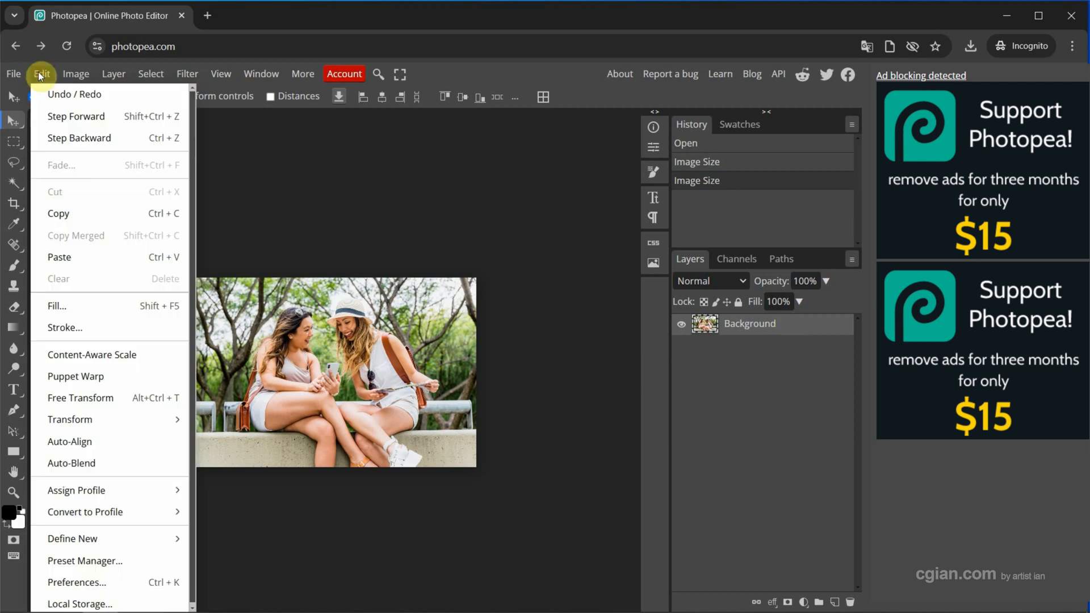
mouse_move(117, 419)
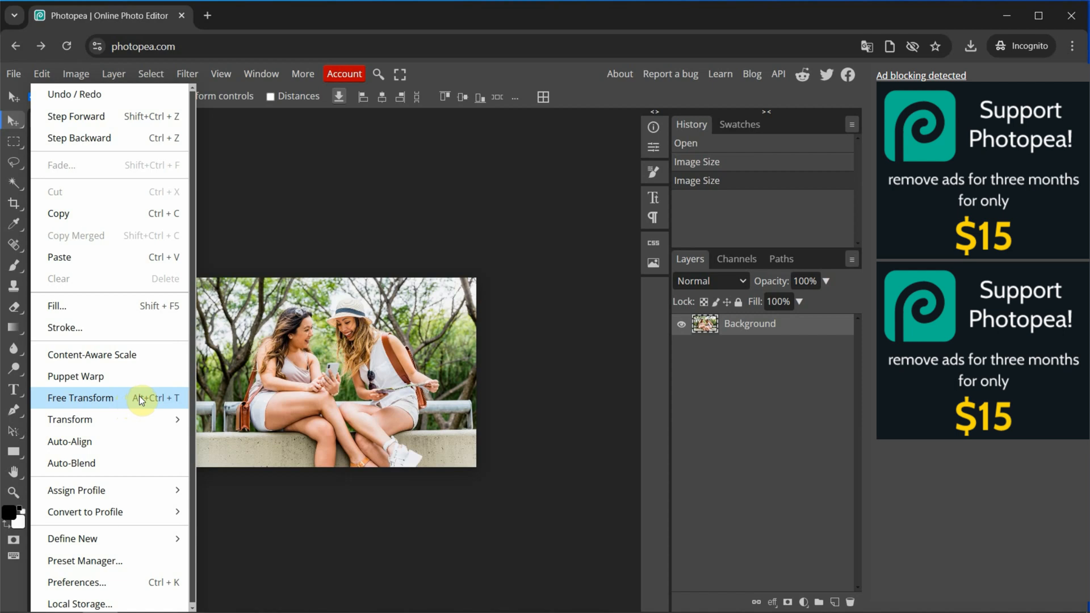
Scale the Background layer to 150% width and height with Free Transform, proportions linked
left_click(80, 398)
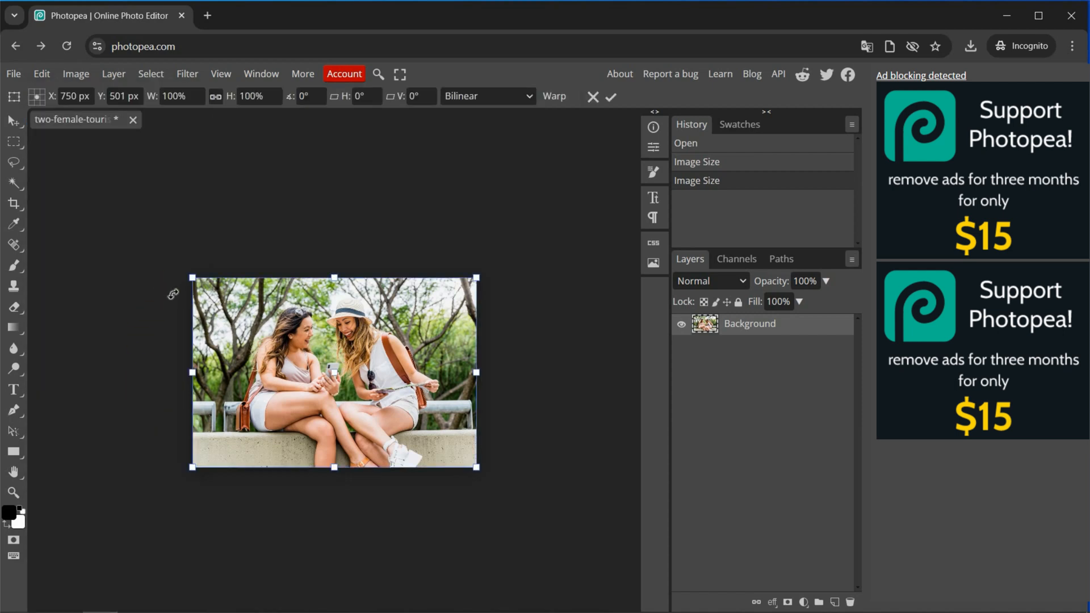
mouse_move(194, 278)
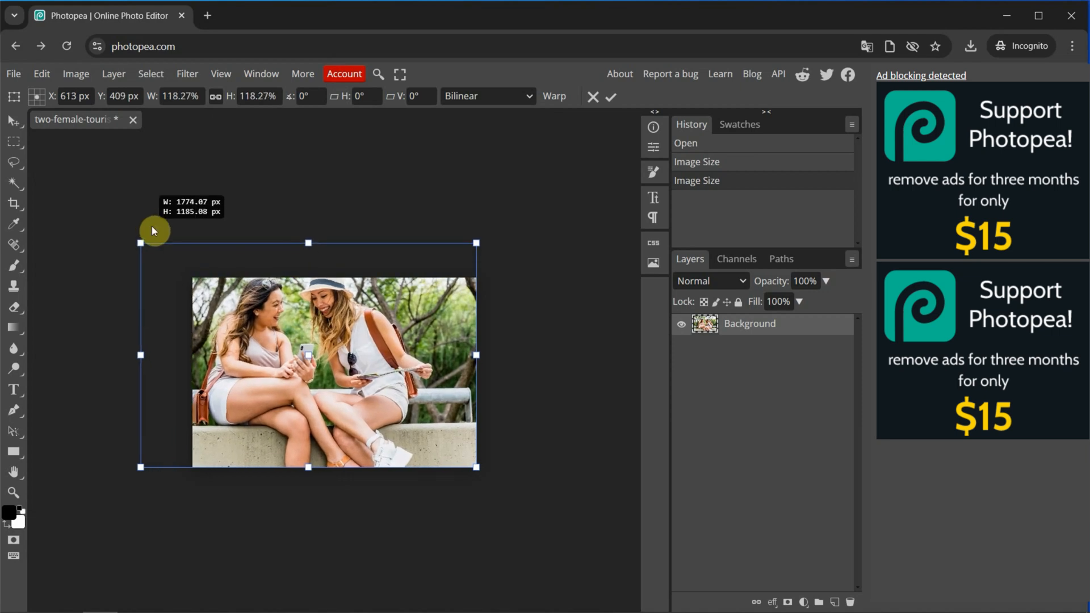
mouse_move(178, 95)
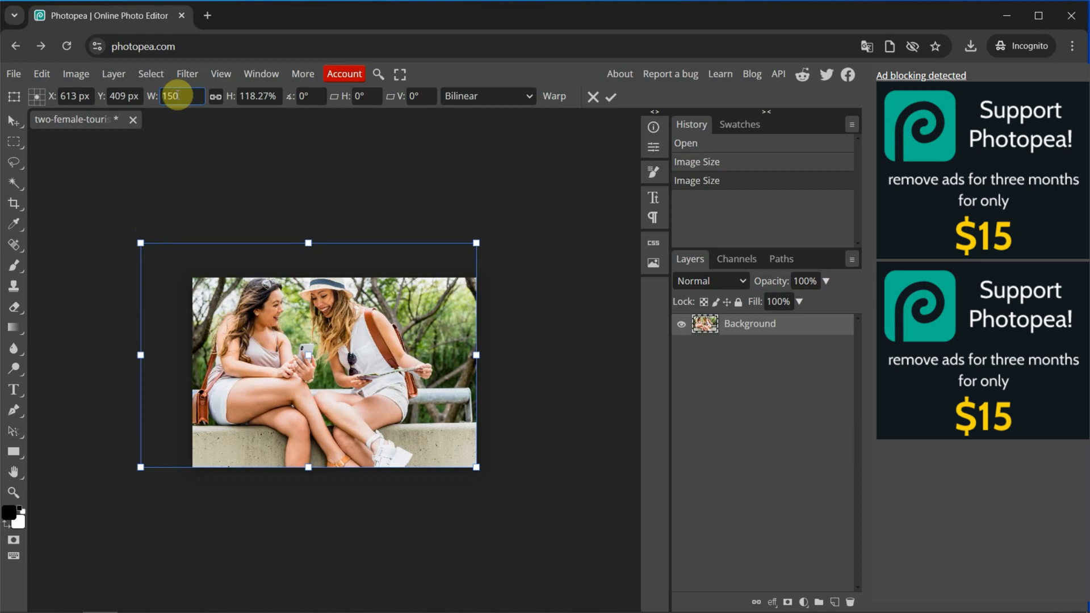
type("150%")
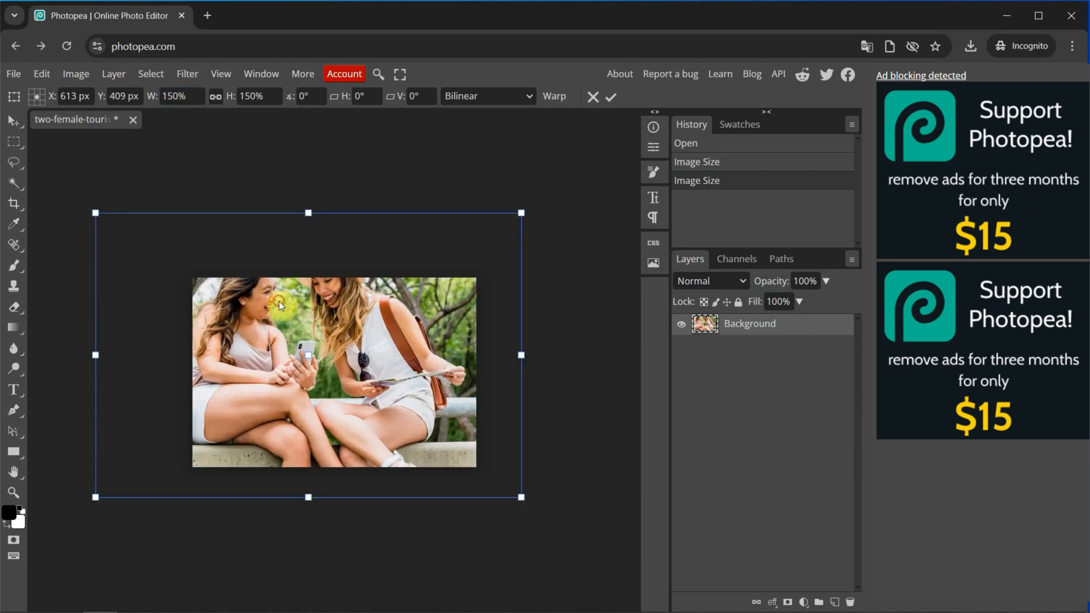